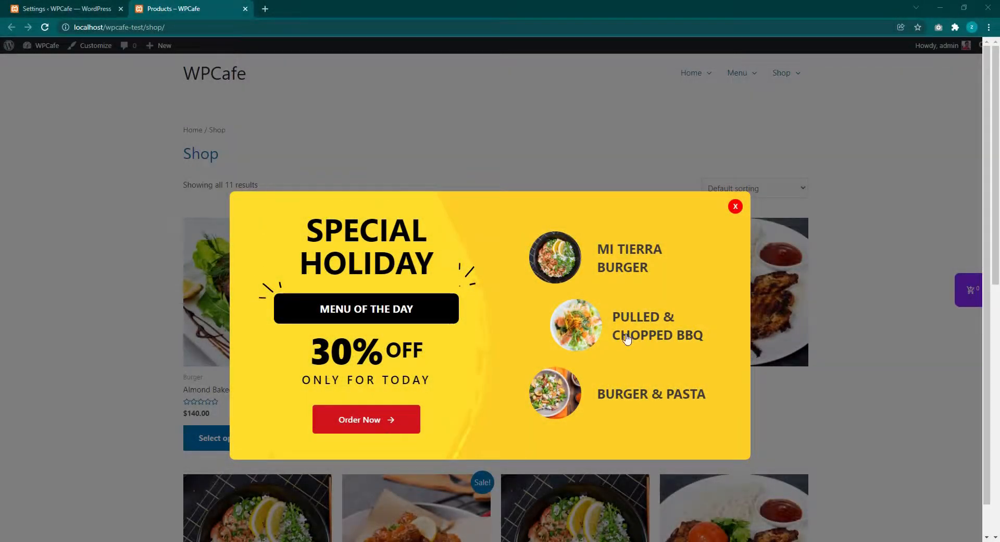
{"action": "mouse_move", "coordinate": [556, 257]}
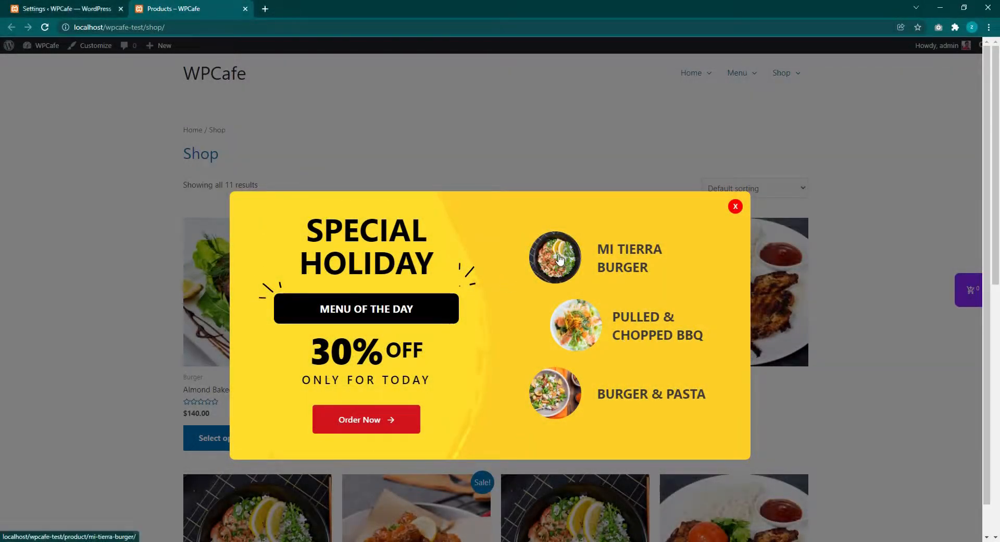
Open Mi Tierra Burger and the Order Now offer from the Special Holiday popup in new tabs.
{"action": "left_click", "coordinate": [555, 258]}
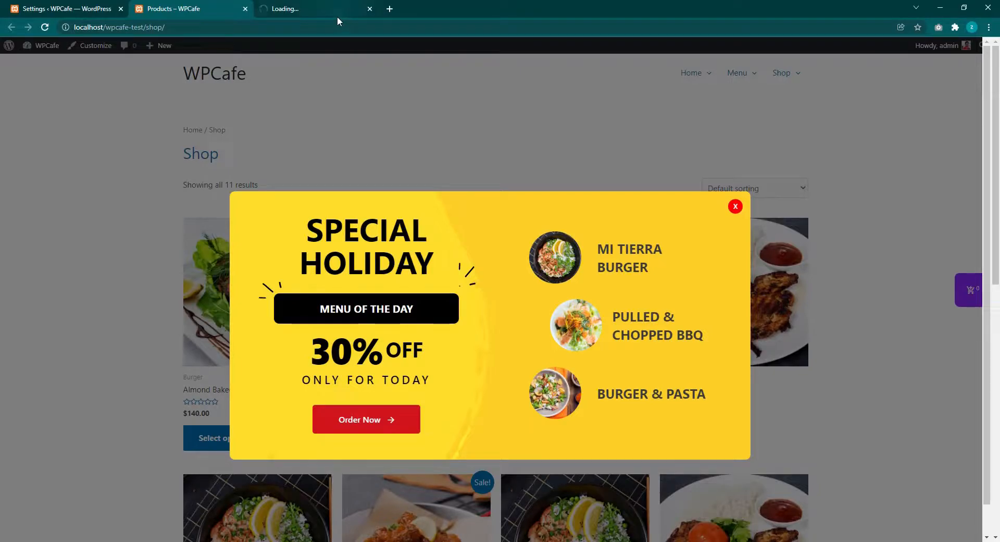
{"action": "left_click", "coordinate": [628, 257]}
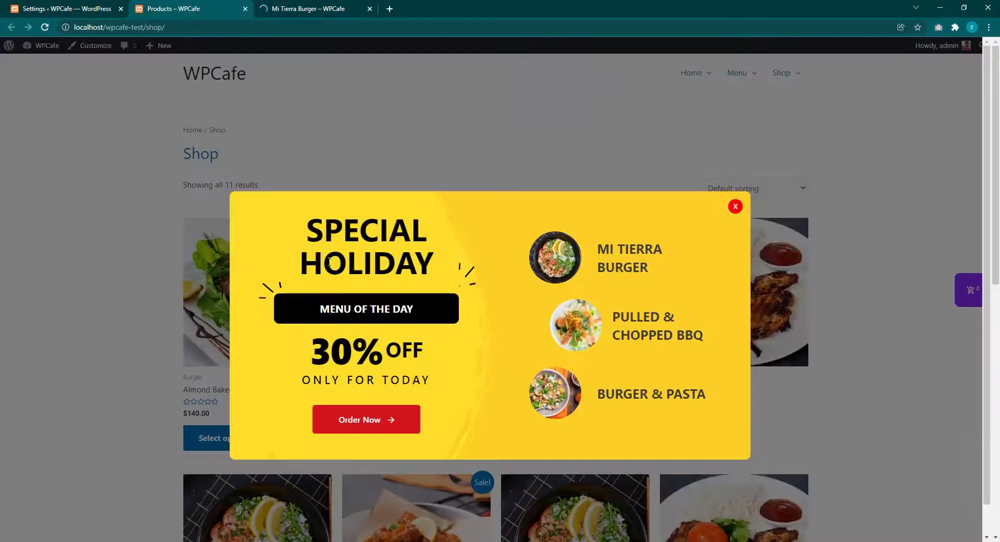
{"action": "left_click", "coordinate": [365, 419]}
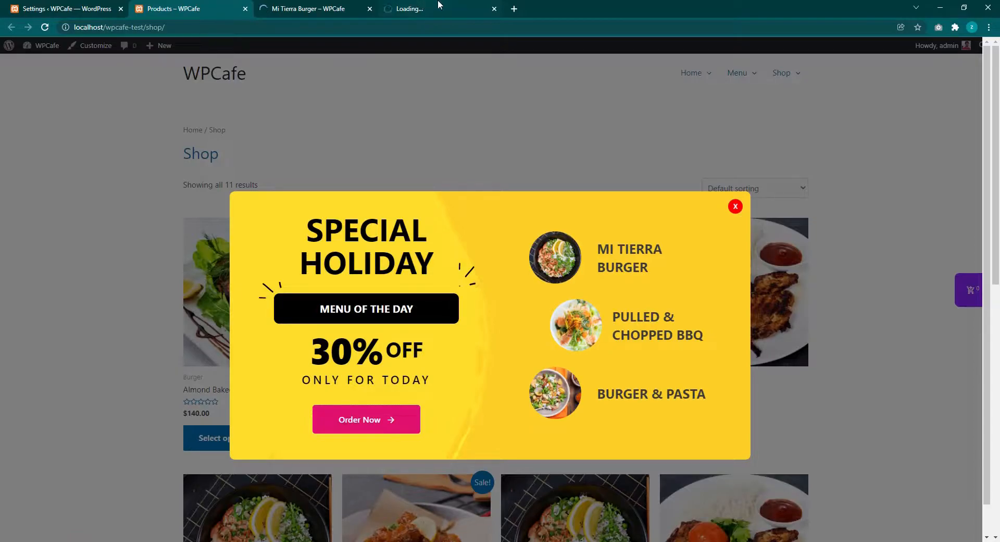
{"action": "left_click", "coordinate": [735, 207]}
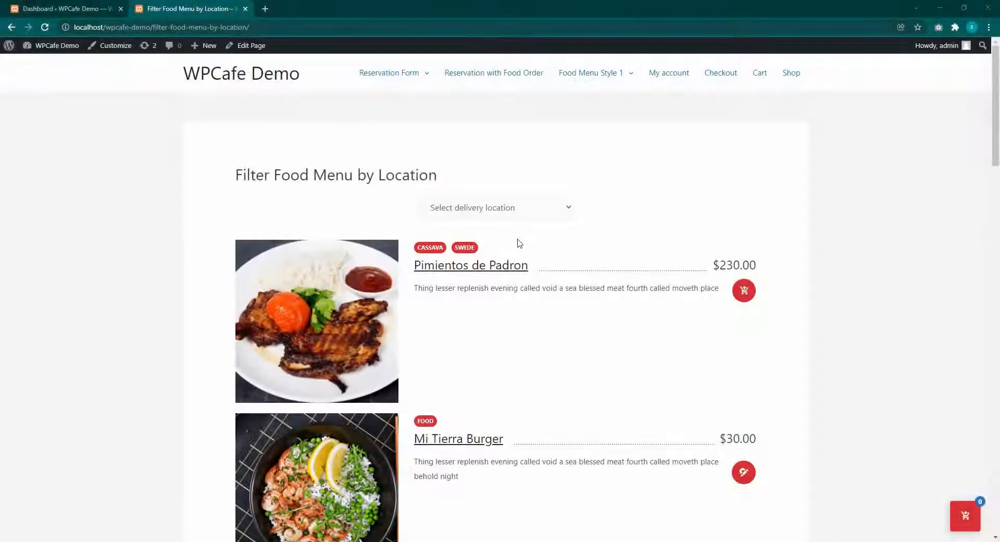
{"action": "left_click", "coordinate": [496, 207]}
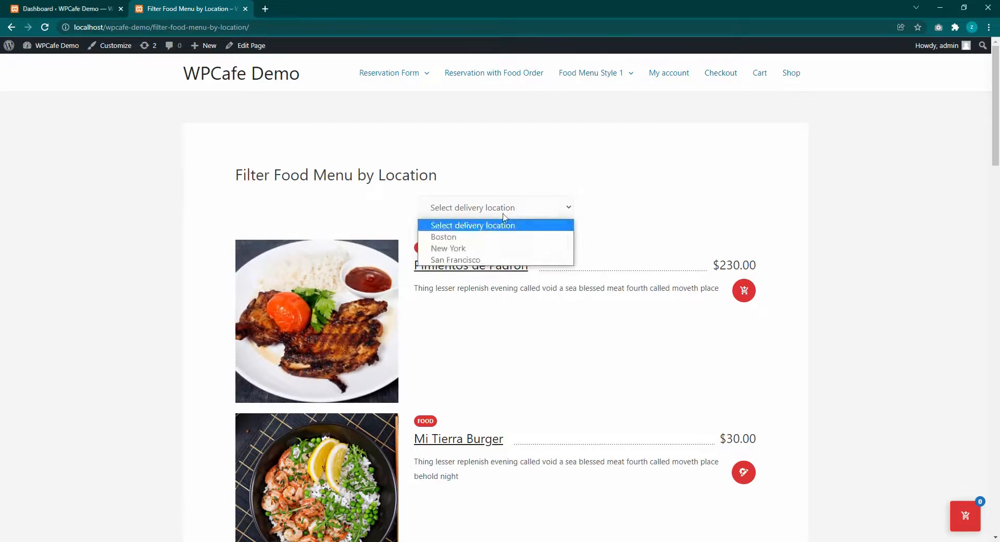
{"action": "left_click", "coordinate": [444, 237]}
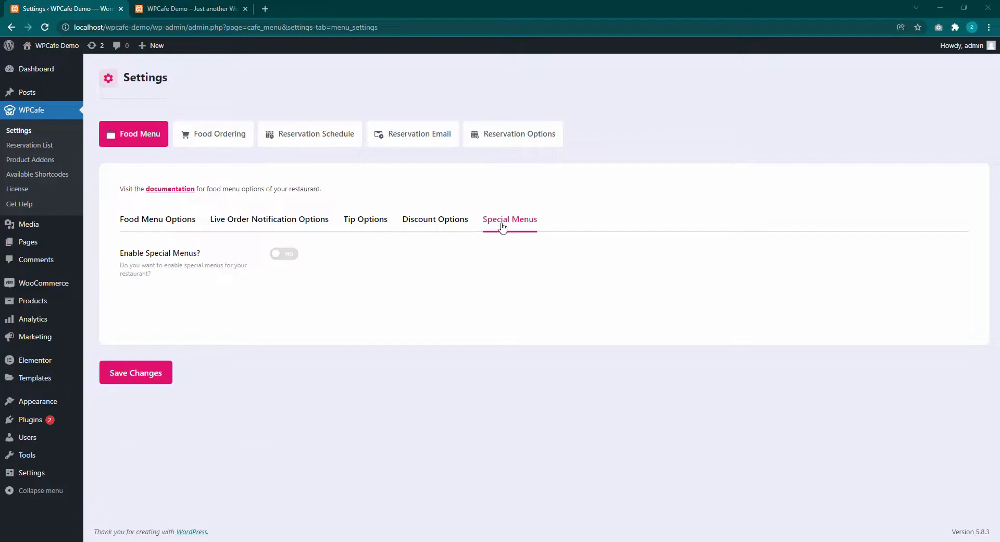
Enable Special Menus with popup duration ending 2022-01-11 and check the title text.
{"action": "left_click", "coordinate": [284, 253]}
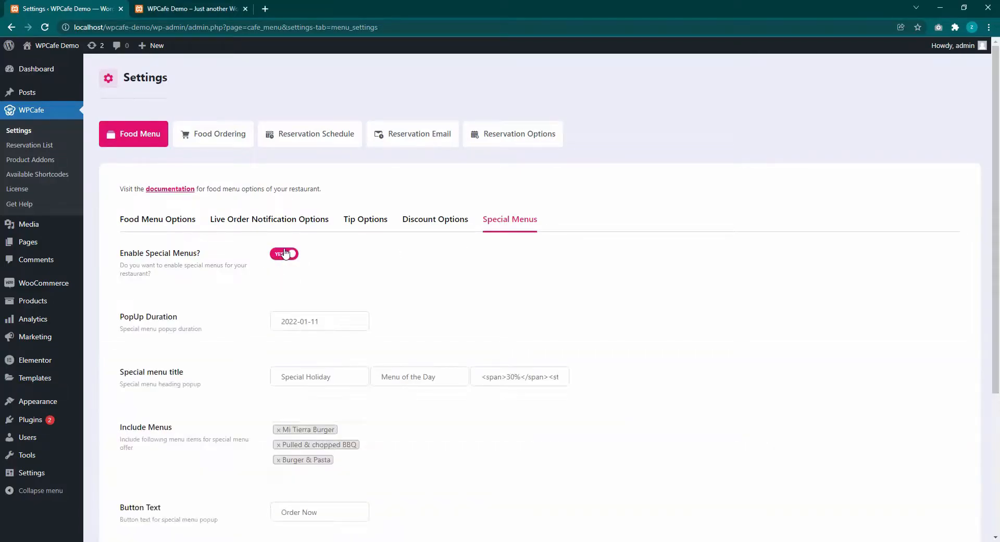
{"action": "scroll", "scroll_direction": "down", "scroll_amount": 3}
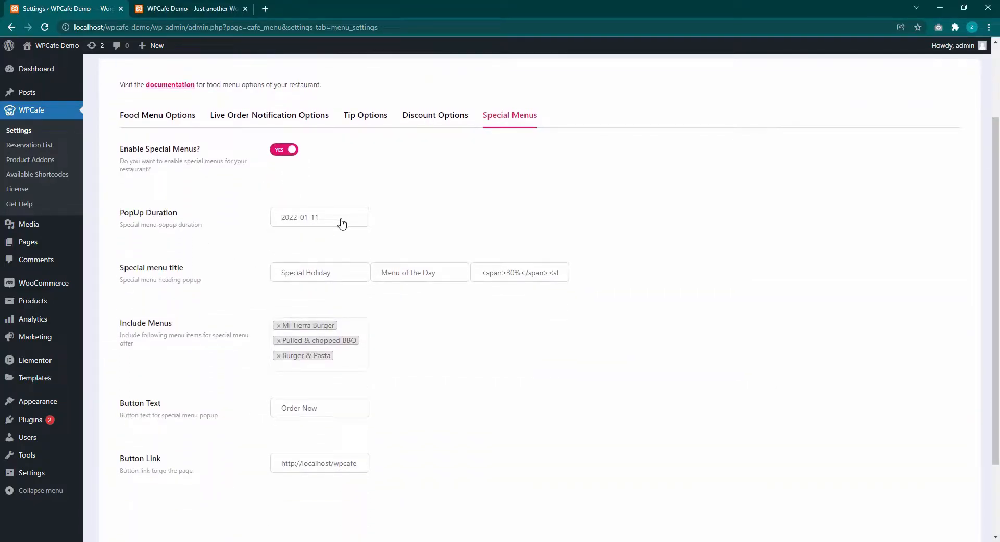
{"action": "left_click", "coordinate": [319, 216]}
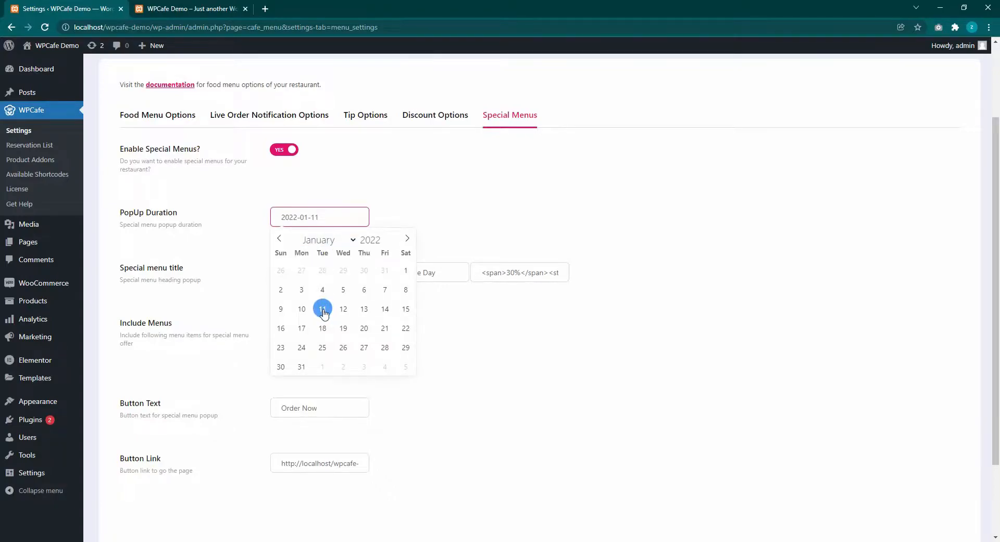
{"action": "left_click", "coordinate": [322, 308]}
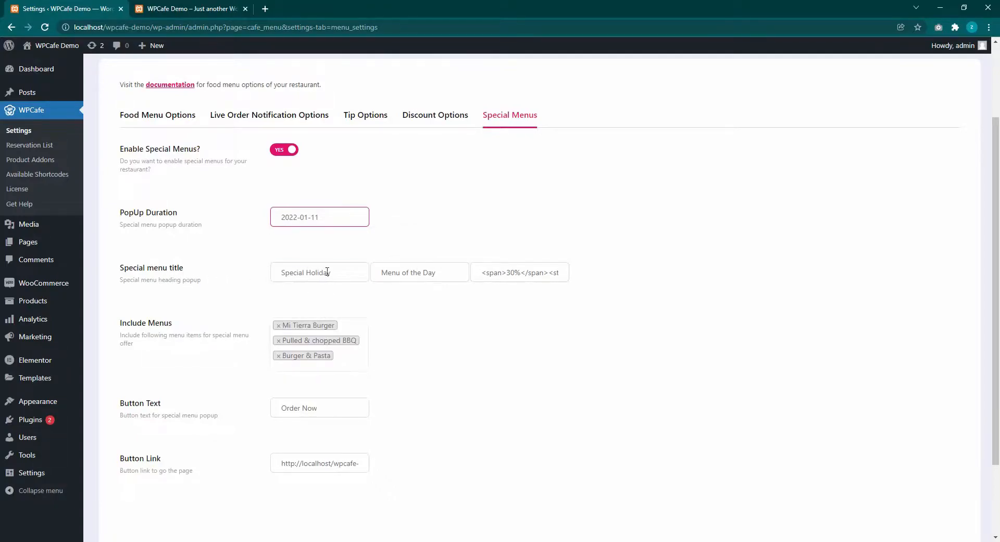
{"action": "left_click", "coordinate": [419, 273]}
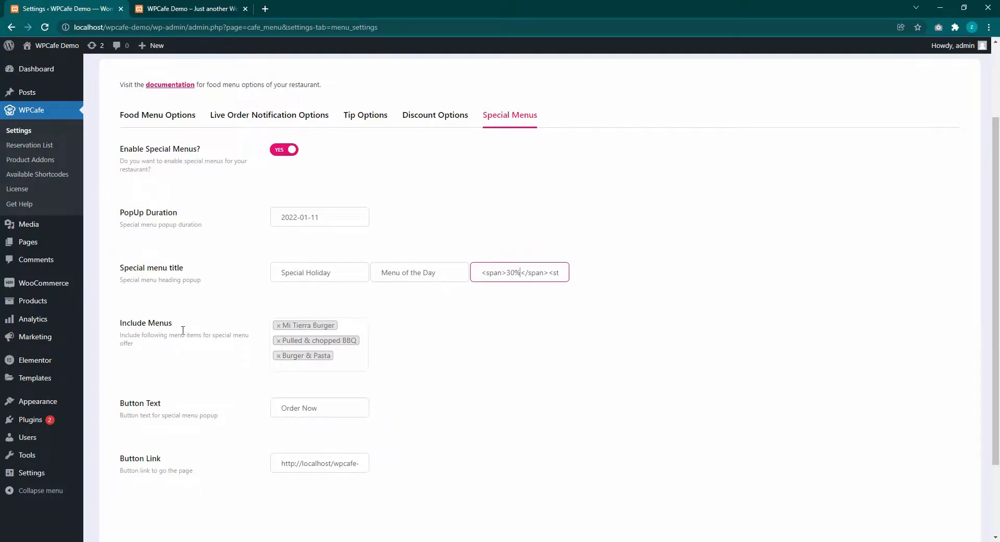
Review the included dishes and button link fields, then save the special menu settings.
{"action": "left_click", "coordinate": [319, 345]}
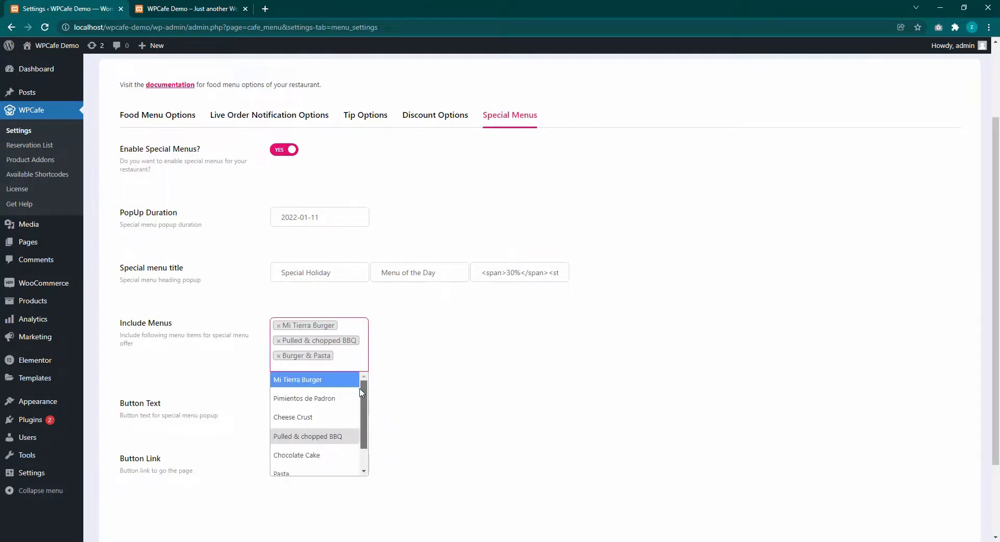
{"action": "mouse_move", "coordinate": [315, 398]}
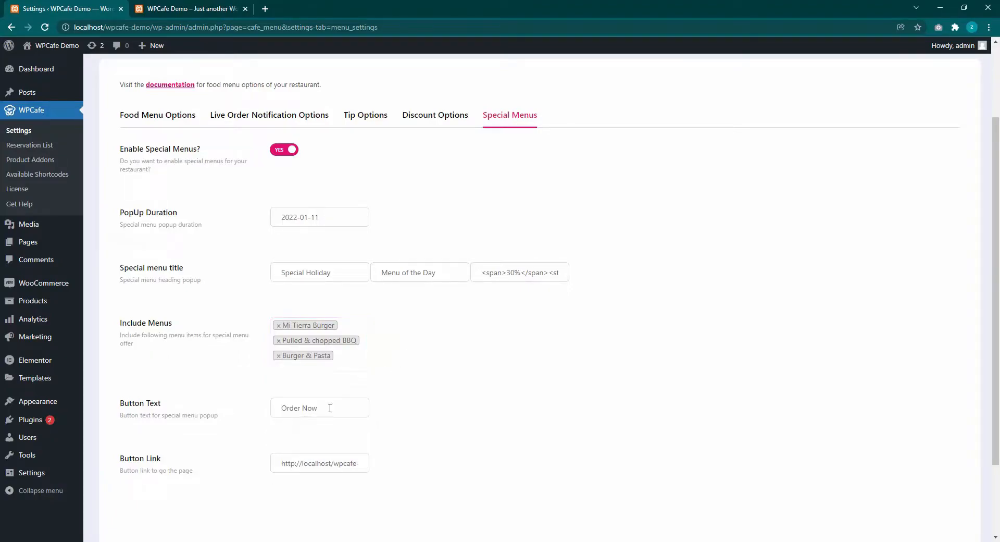
{"action": "scroll", "scroll_direction": "down", "scroll_amount": 3}
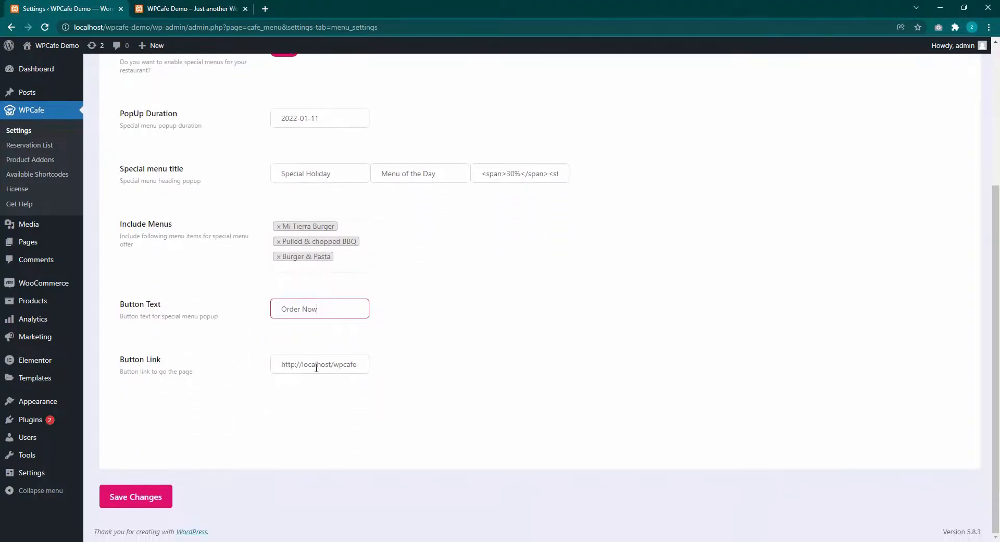
{"action": "left_click", "coordinate": [319, 364]}
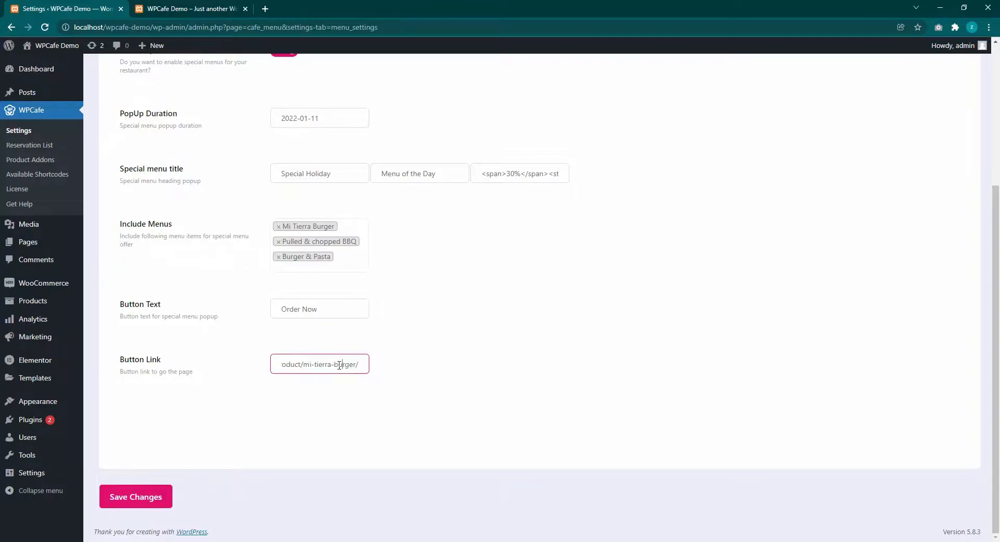
{"action": "left_click", "coordinate": [136, 497]}
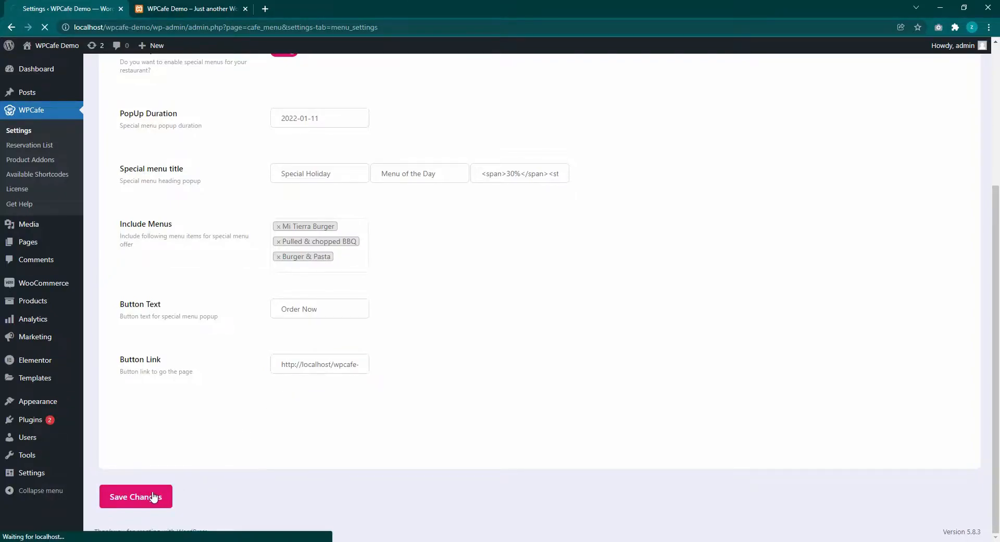
{"action": "left_click", "coordinate": [136, 497]}
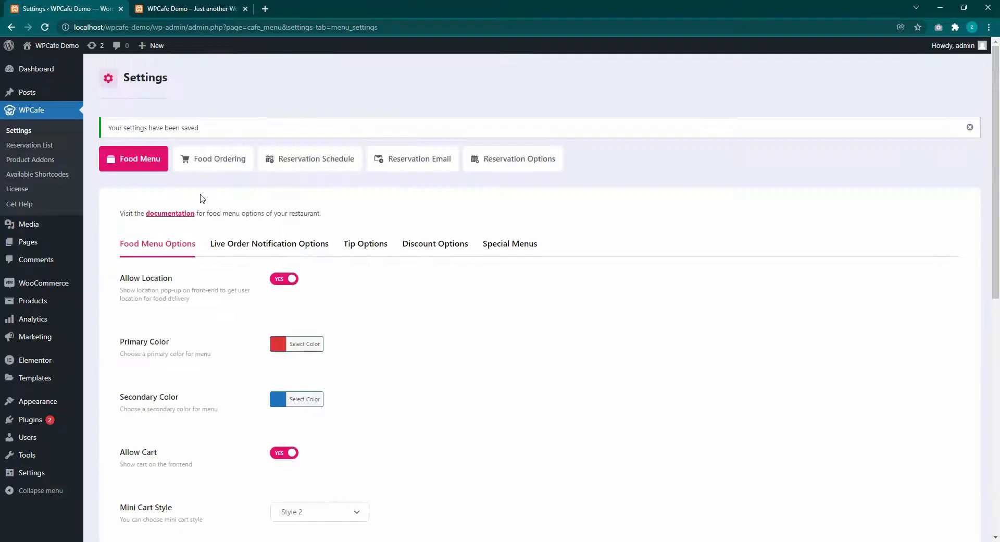
Open Mi Tierra Burger from the holiday popup and view its product page tab.
{"action": "left_click", "coordinate": [189, 8]}
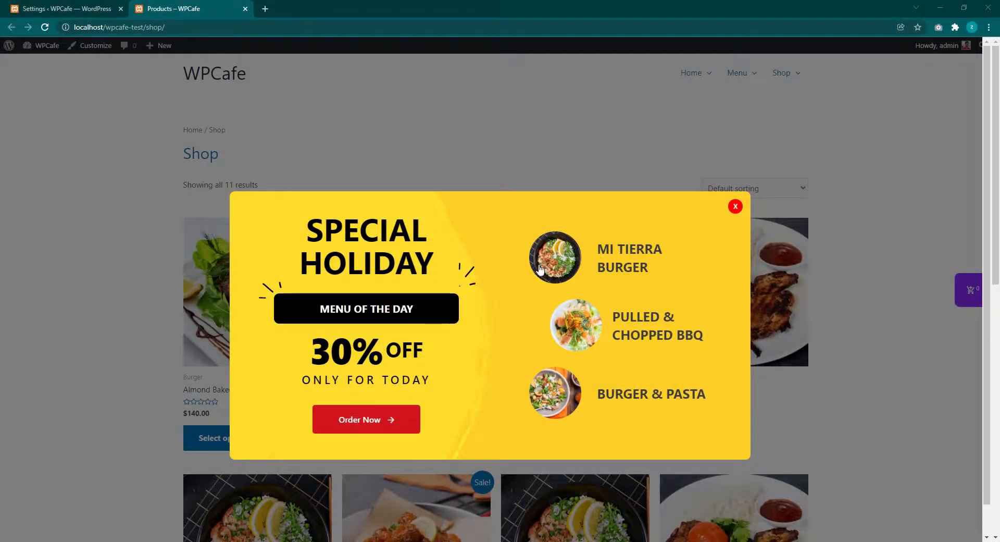
{"action": "left_click", "coordinate": [554, 257]}
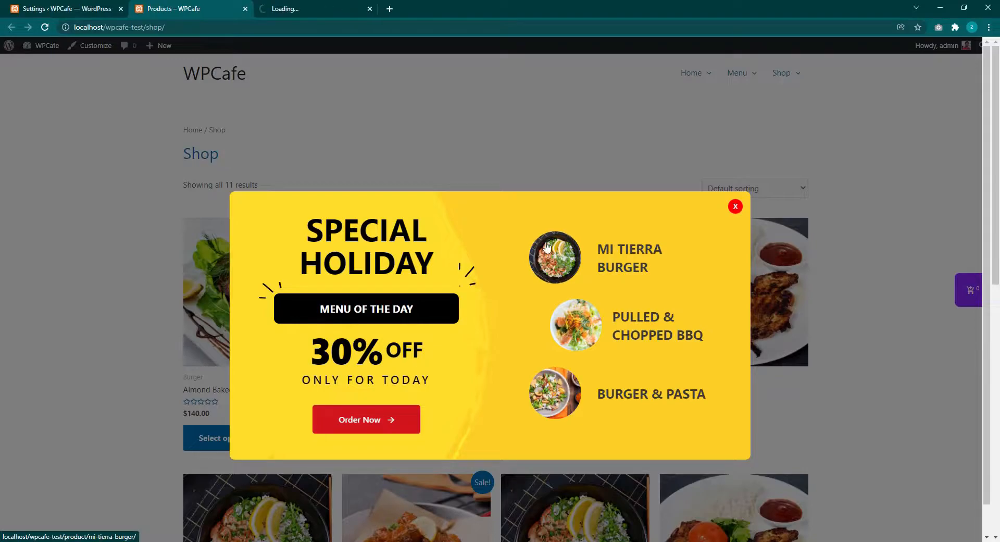
{"action": "left_click", "coordinate": [553, 256]}
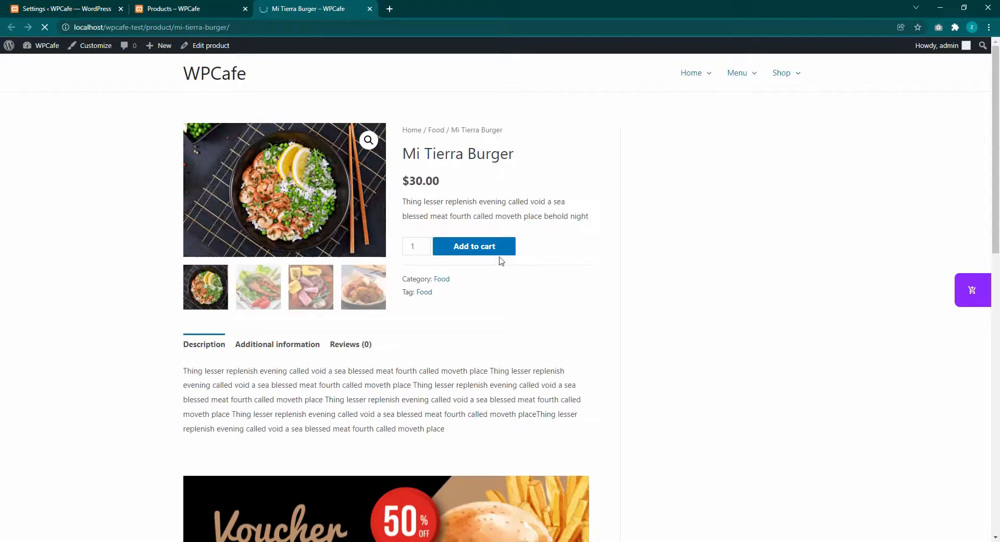
{"action": "left_click", "coordinate": [474, 246]}
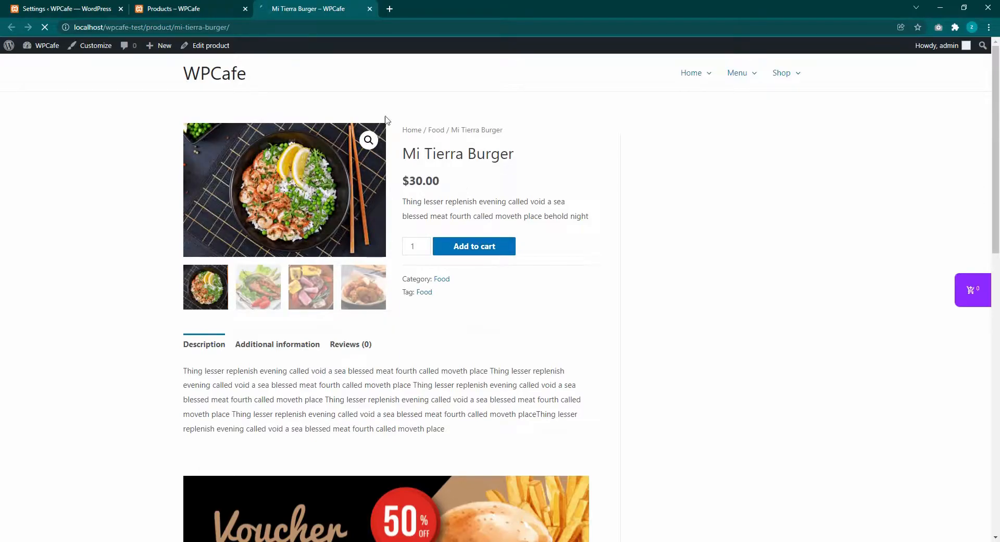
Return to the shop popup and follow the Order Now offer to the location filter page.
{"action": "left_click", "coordinate": [186, 8]}
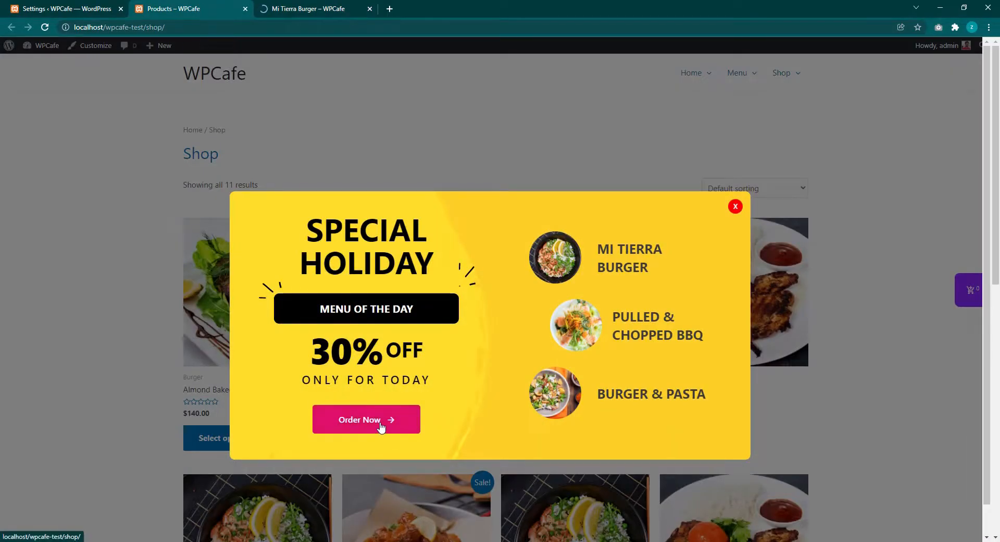
{"action": "left_click", "coordinate": [366, 419]}
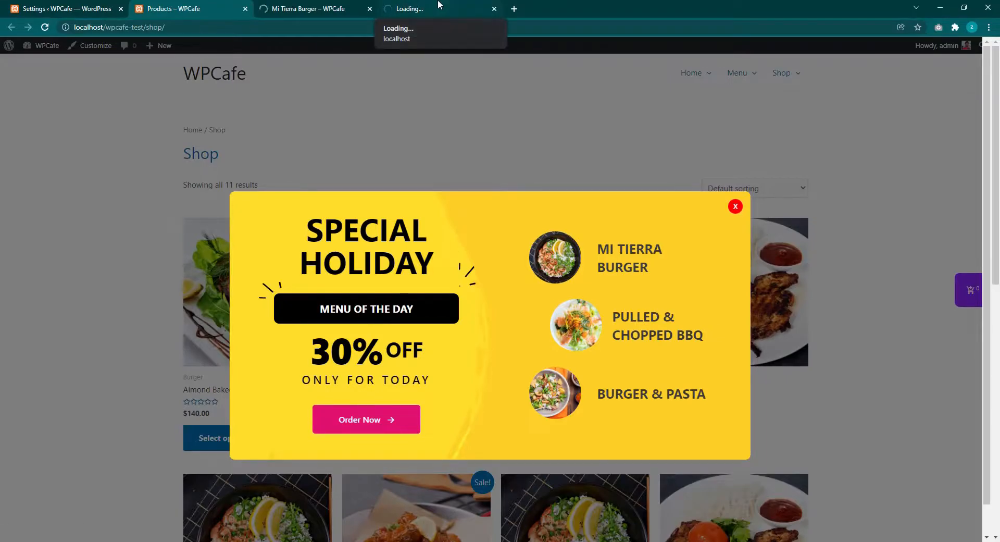
{"action": "left_click", "coordinate": [735, 207]}
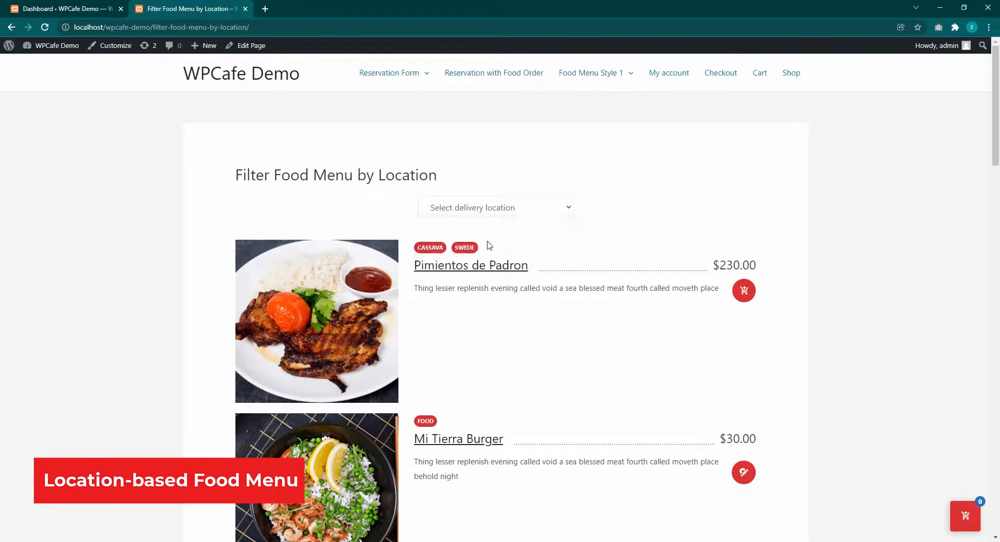
Check the location dropdown set to Boston and look through the filtered dishes.
{"action": "left_click", "coordinate": [496, 207]}
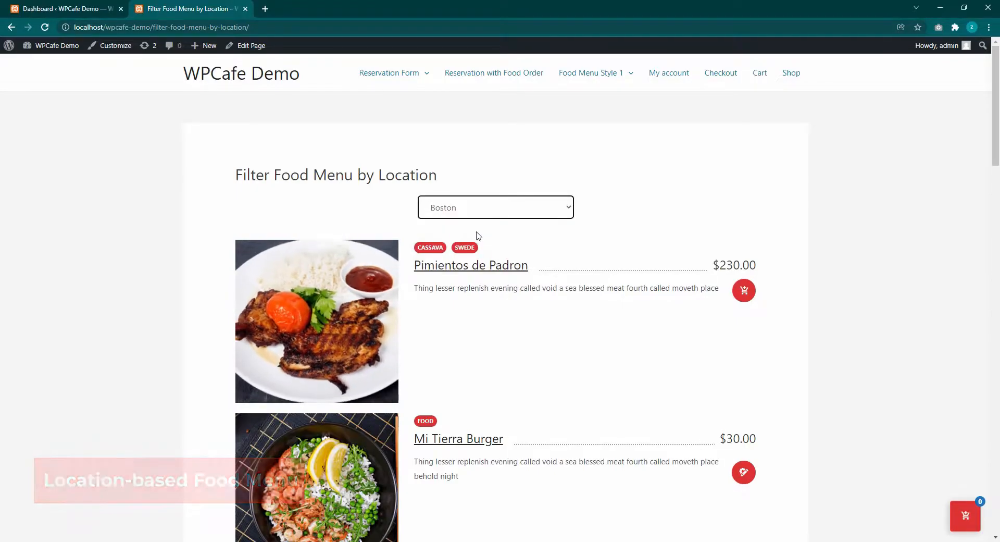
{"action": "scroll", "scroll_direction": "down", "scroll_amount": 3}
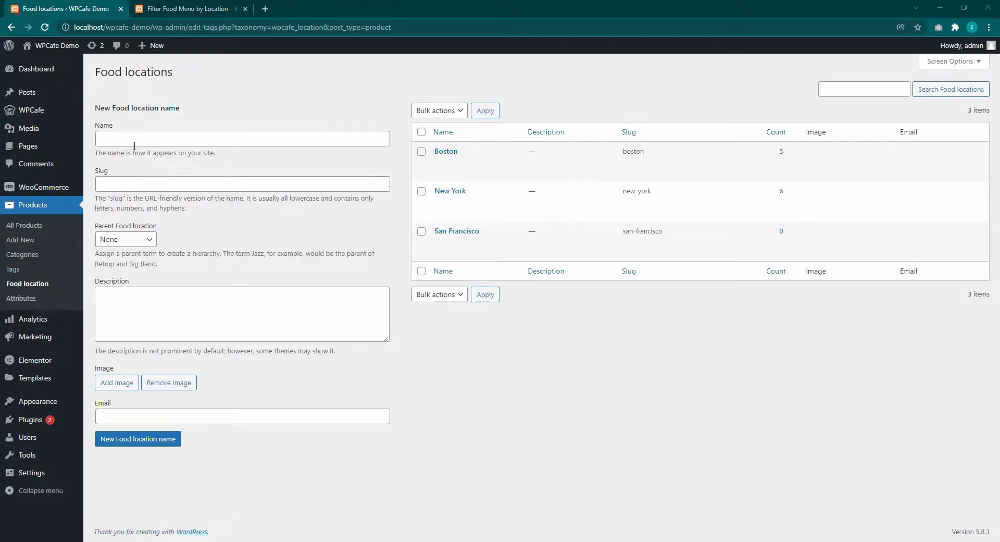
Inspect the food location add form, then head to the All Products list.
{"action": "left_click", "coordinate": [242, 138]}
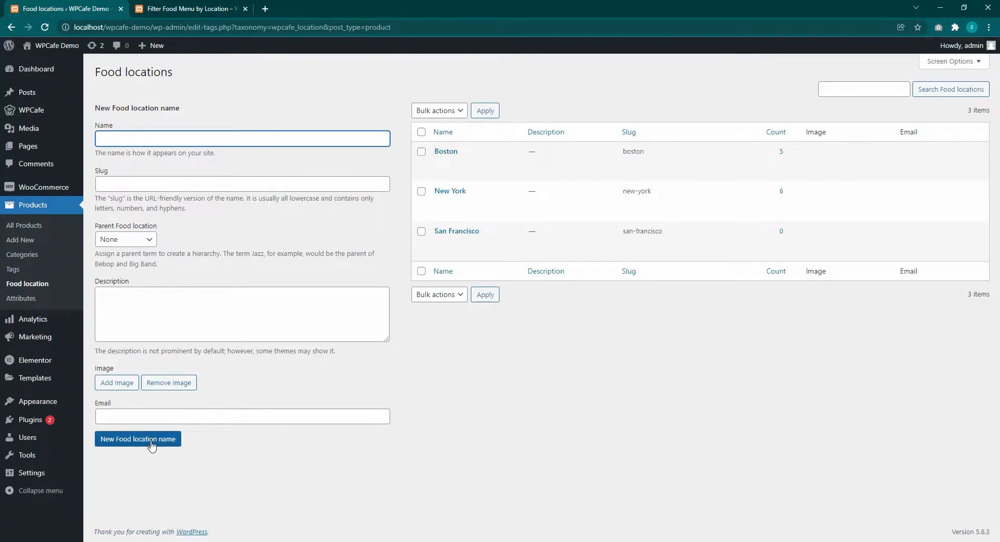
{"action": "mouse_move", "coordinate": [450, 190]}
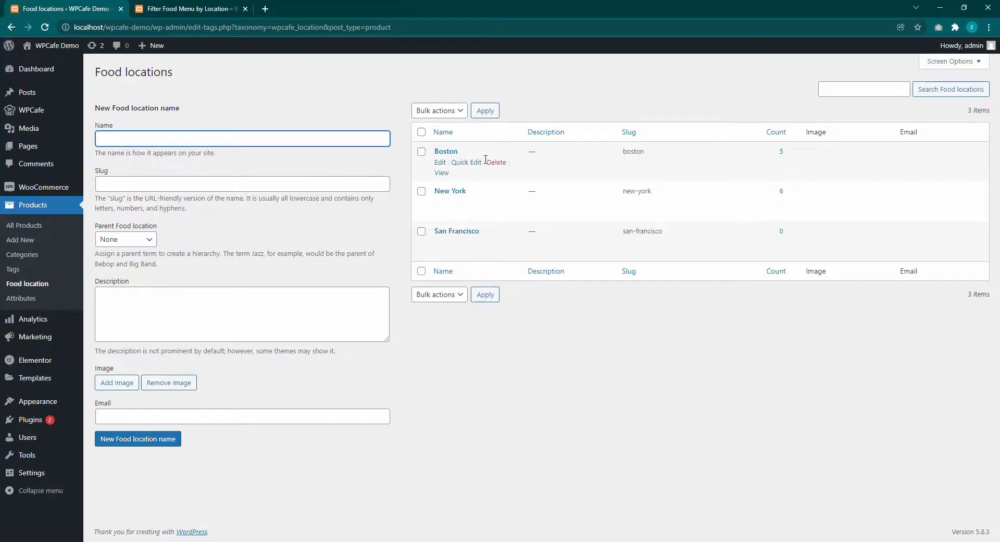
{"action": "left_click", "coordinate": [24, 225]}
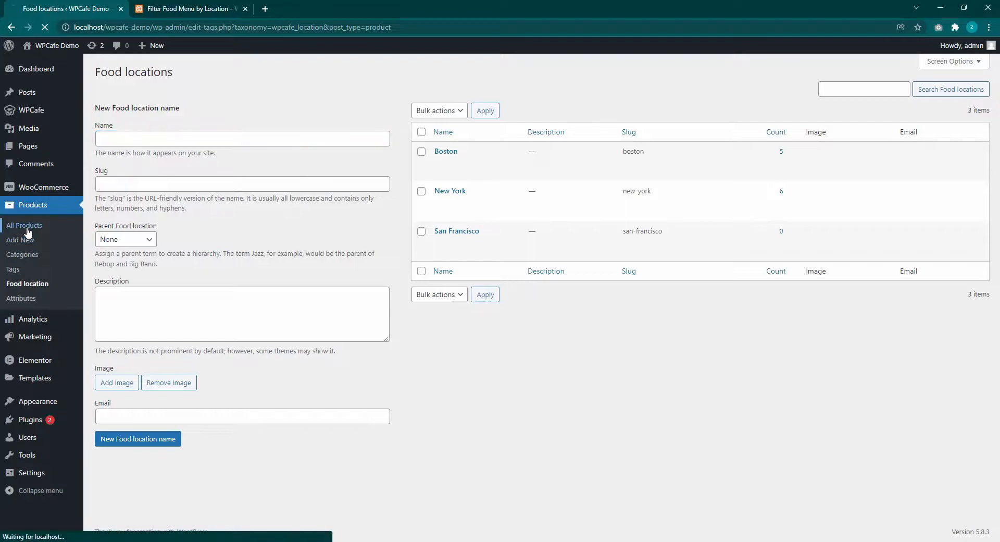
View the product list with the Food locations column for each dish.
{"action": "left_click", "coordinate": [24, 225]}
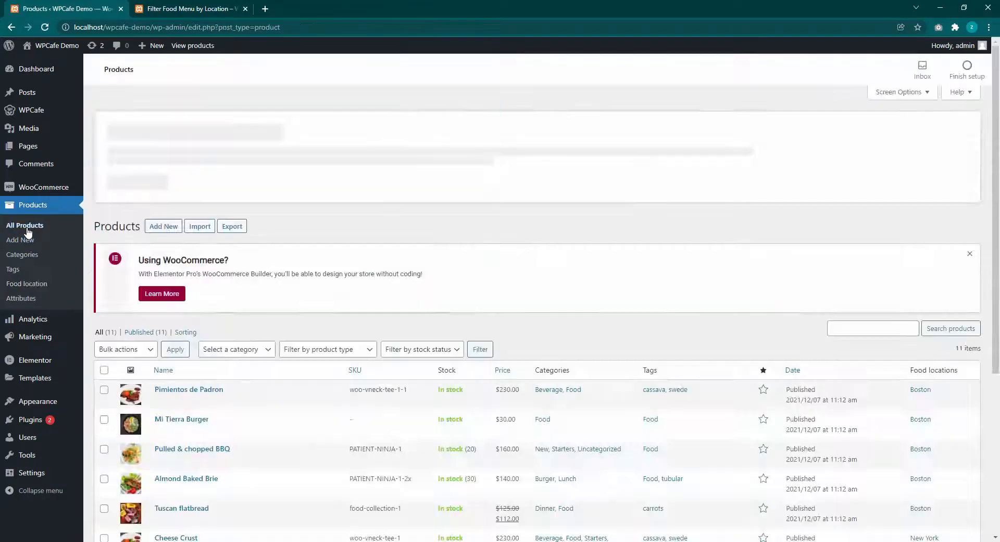
{"action": "scroll", "scroll_direction": "down", "scroll_amount": 3}
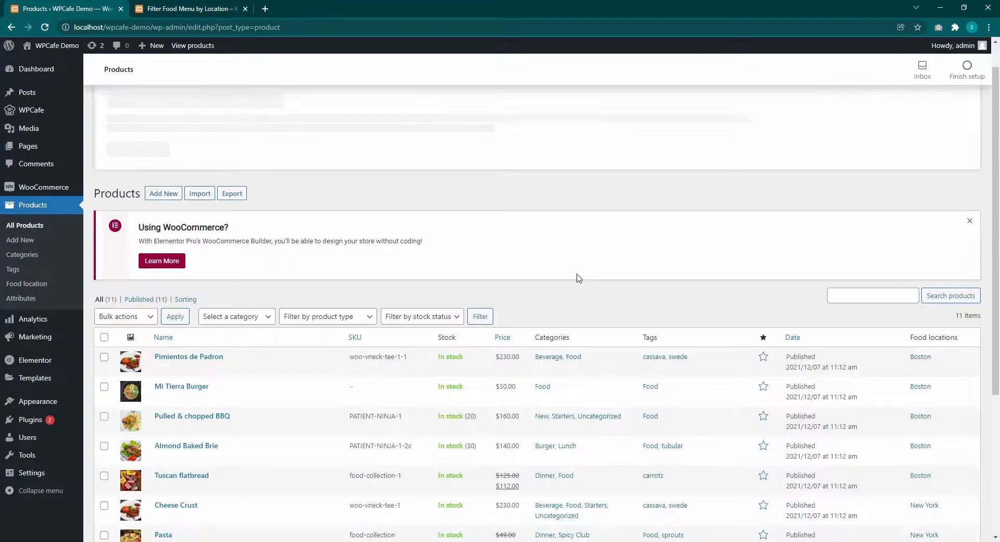
{"action": "scroll", "scroll_direction": "down", "scroll_amount": 3}
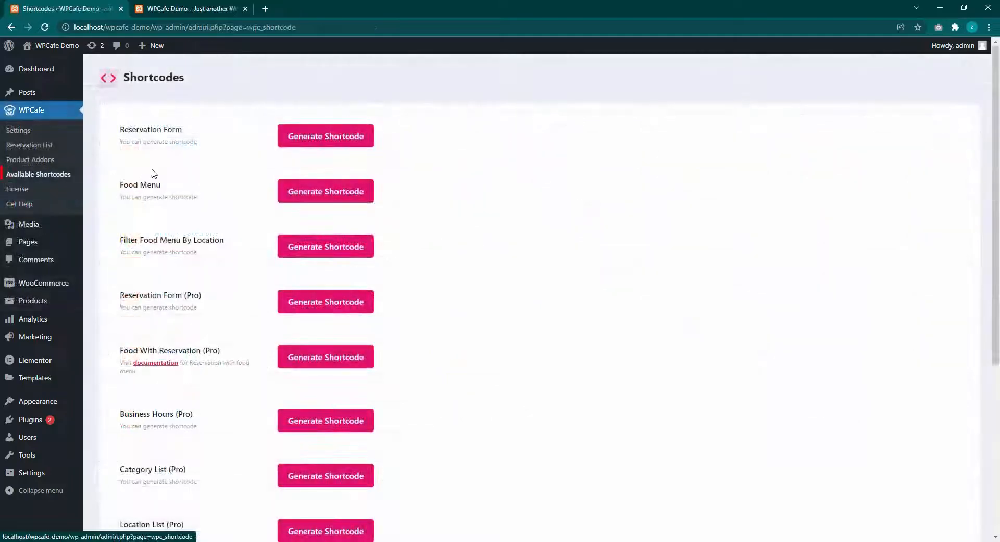
Generate the Filter Food Menu By Location shortcode and copy it.
{"action": "scroll", "scroll_direction": "down", "scroll_amount": 3}
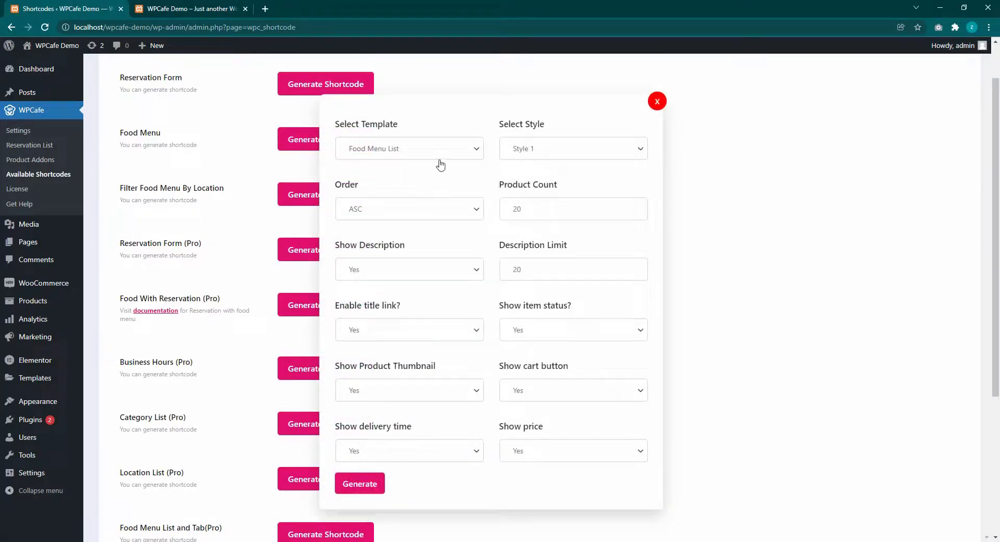
{"action": "scroll", "scroll_direction": "down", "scroll_amount": 3}
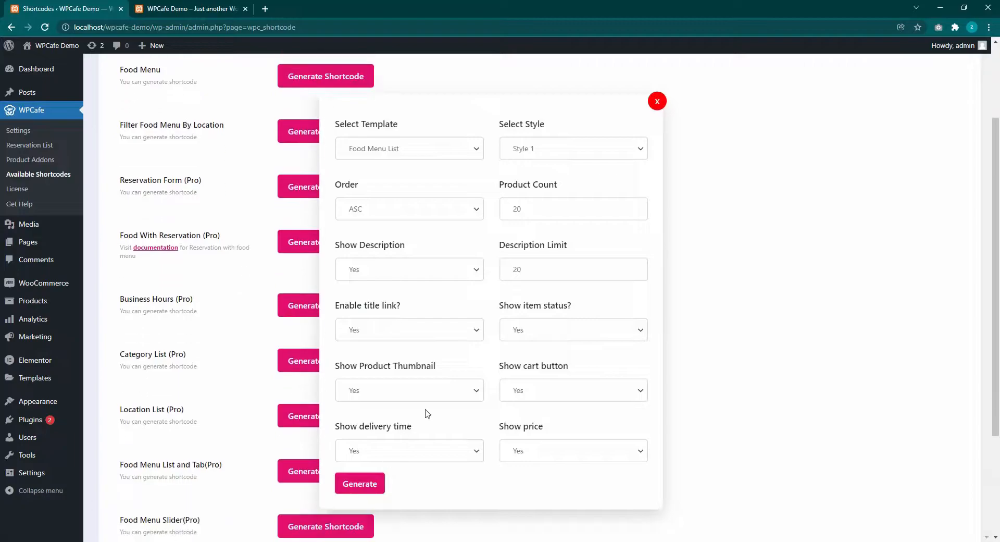
{"action": "left_click", "coordinate": [360, 484]}
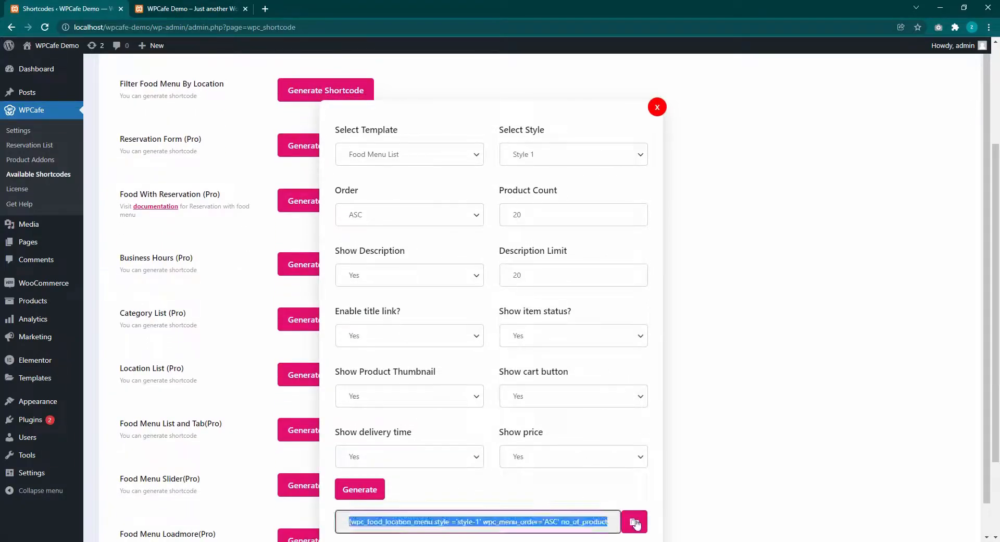
{"action": "left_click", "coordinate": [635, 521]}
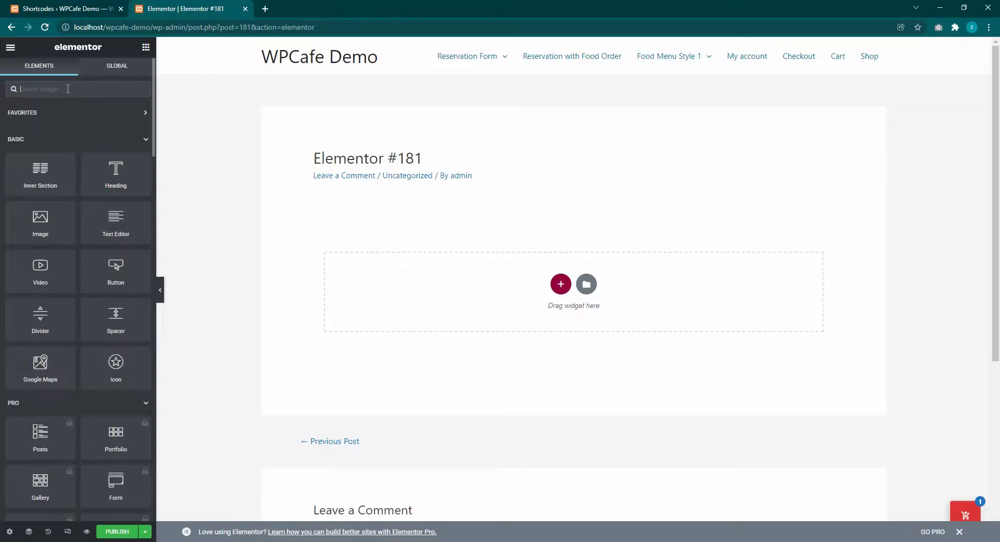
Search 'wpc' and add the WPC Food Location Filter widget to Elementor page #181.
{"action": "type", "text": "wpc"}
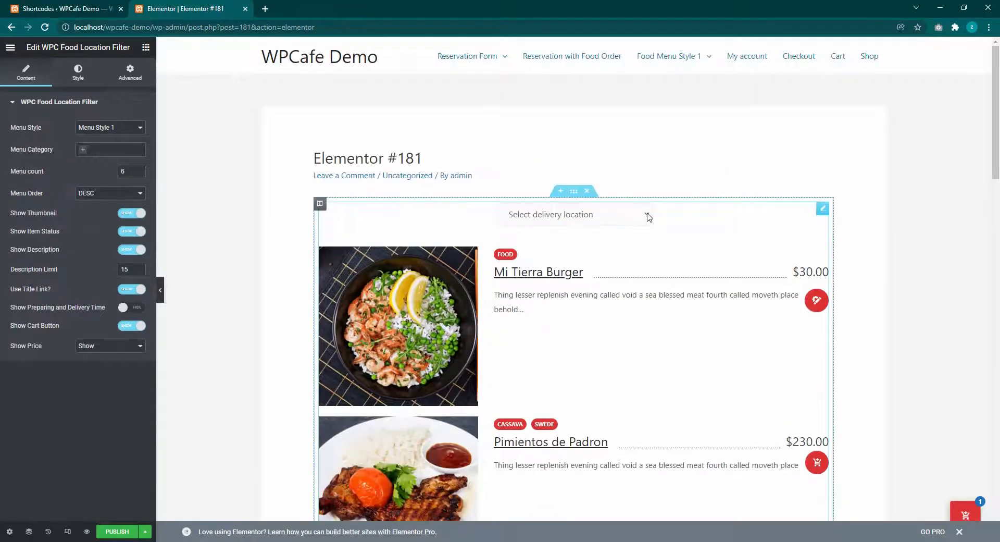
{"action": "left_click", "coordinate": [574, 214]}
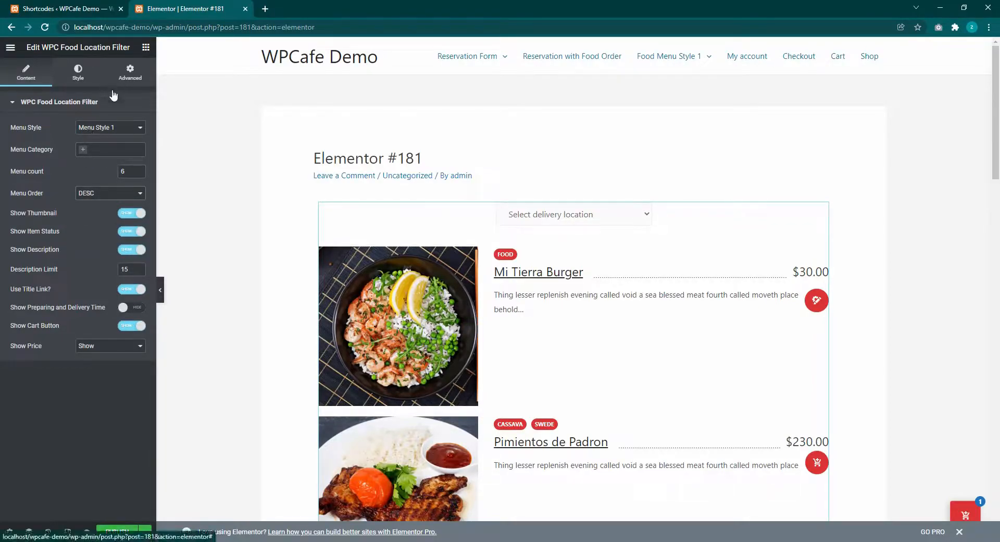
{"action": "left_click", "coordinate": [78, 71]}
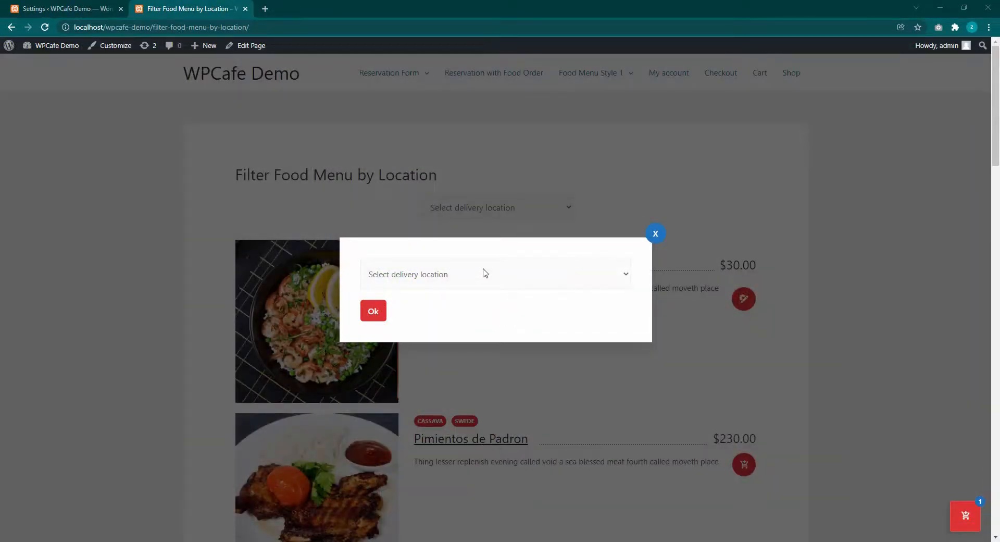
Choose Boston as the delivery location and confirm with Ok.
{"action": "left_click", "coordinate": [496, 274]}
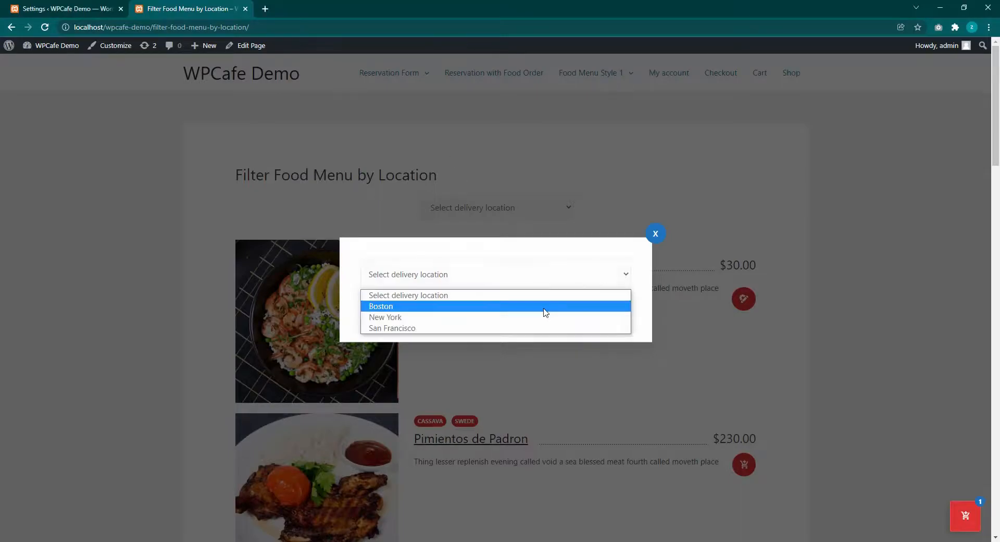
{"action": "left_click", "coordinate": [380, 306]}
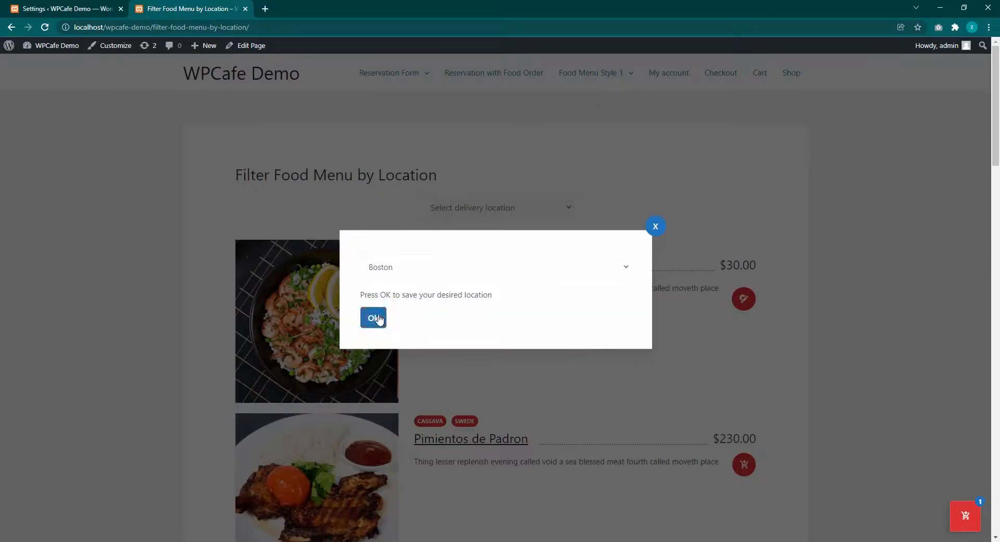
{"action": "left_click", "coordinate": [373, 317]}
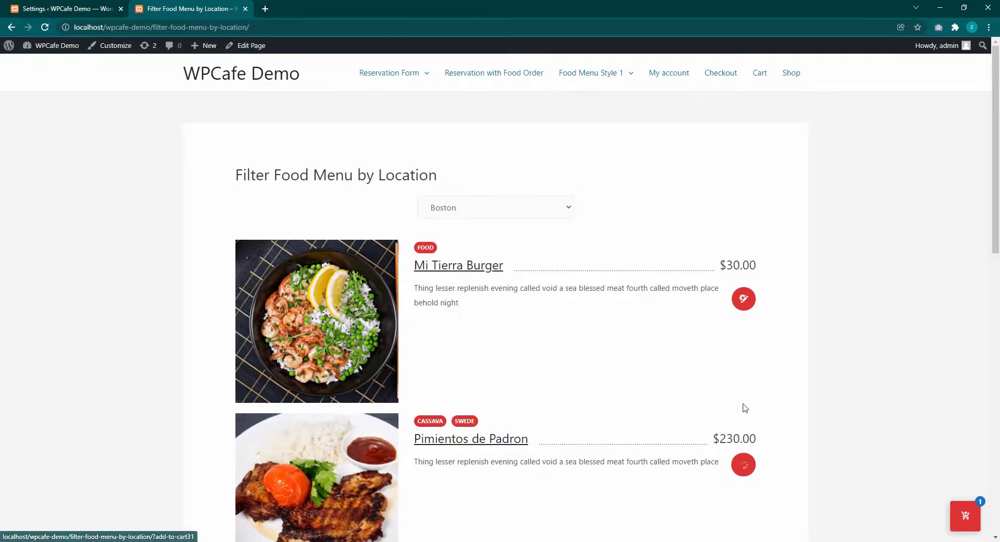
Add Pimientos de Padron to the cart, bringing it to two items at $460.00, and review the mini cart.
{"action": "scroll", "scroll_direction": "down", "scroll_amount": 3}
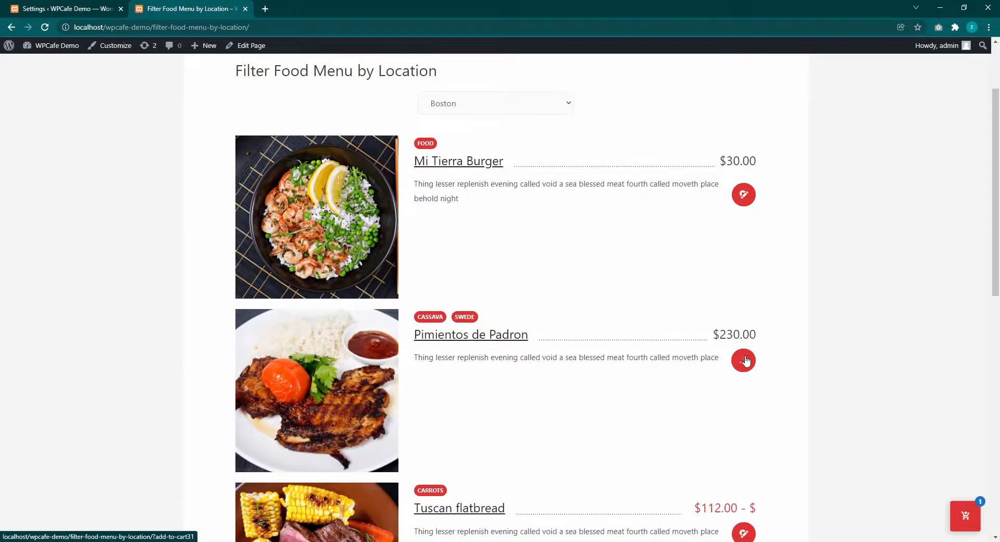
{"action": "left_click", "coordinate": [743, 359]}
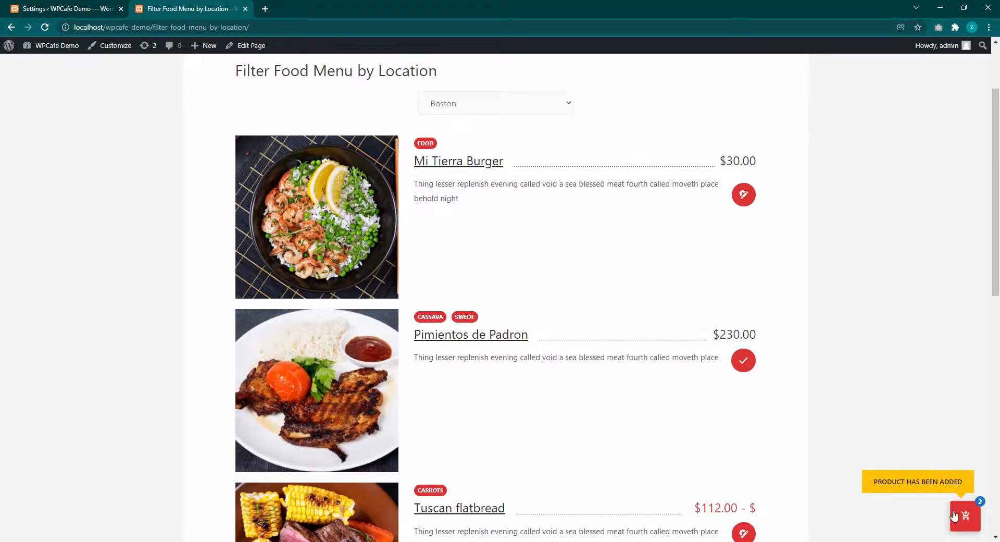
{"action": "left_click", "coordinate": [965, 516]}
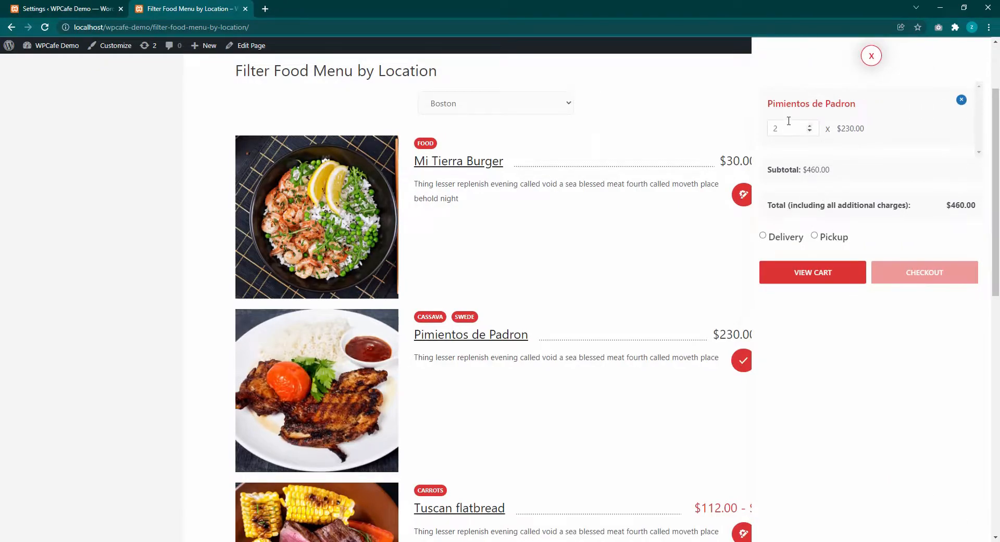
{"action": "left_click", "coordinate": [496, 103]}
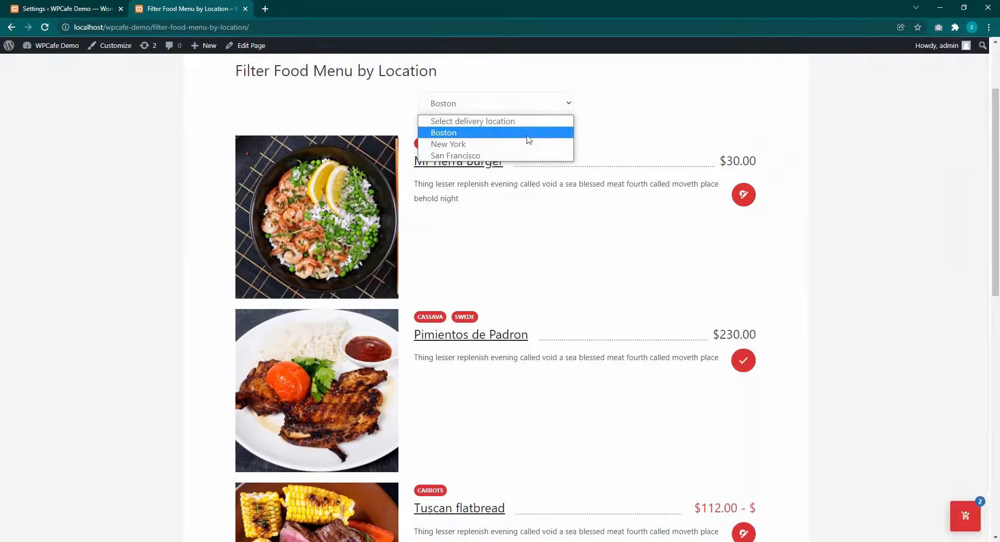
Switch the delivery location to New York, confirm the cart-clearing warning, and verify the empty cart.
{"action": "left_click", "coordinate": [448, 144]}
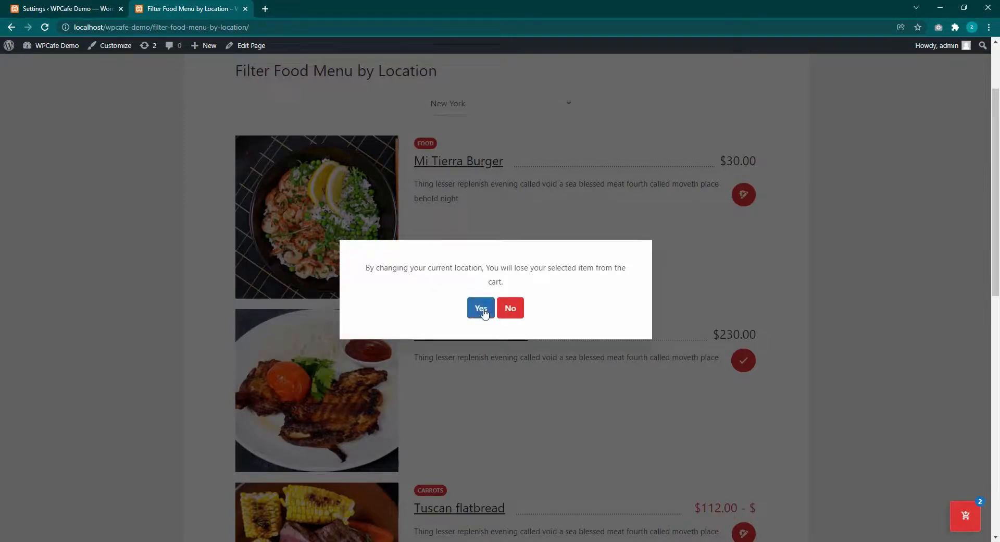
{"action": "left_click", "coordinate": [480, 307]}
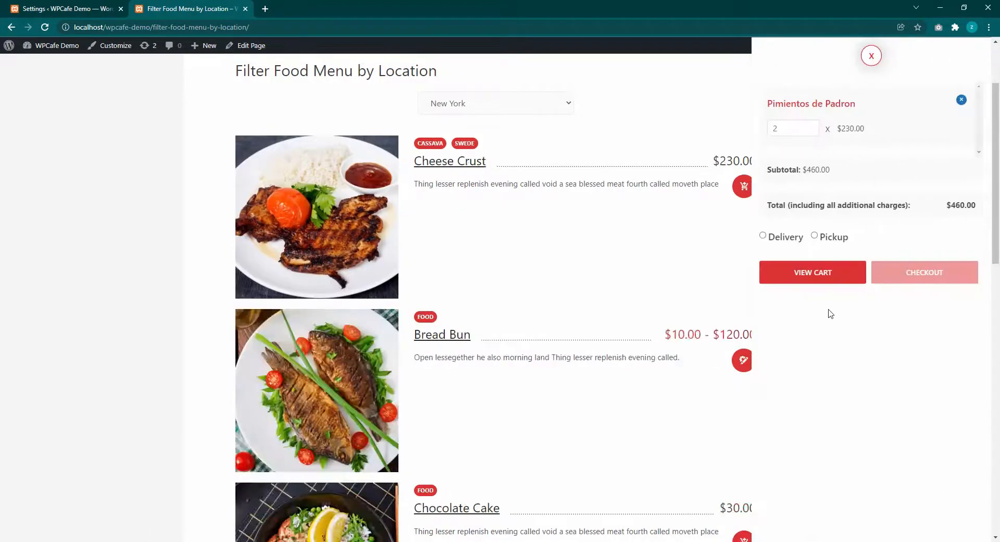
{"action": "left_click", "coordinate": [961, 100]}
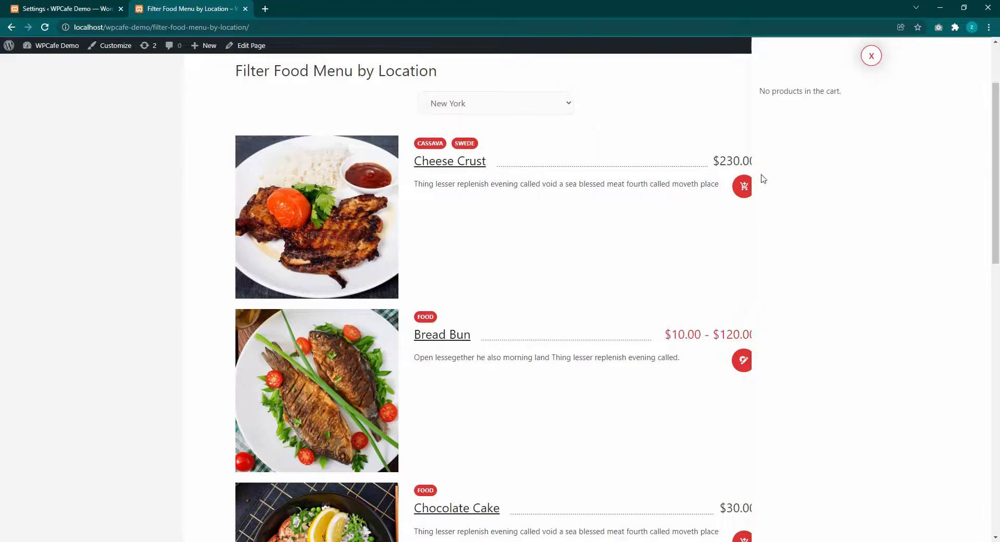
{"action": "left_click", "coordinate": [871, 55]}
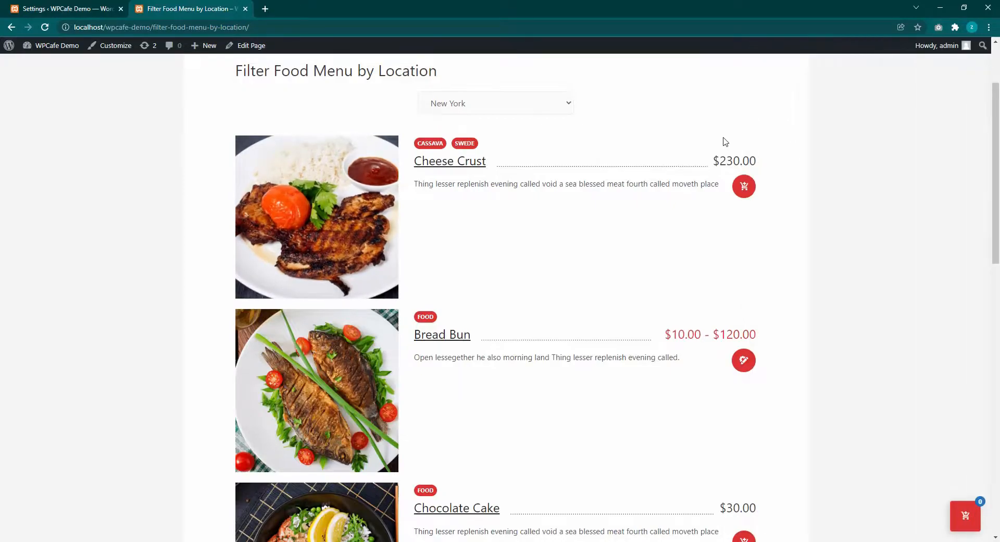